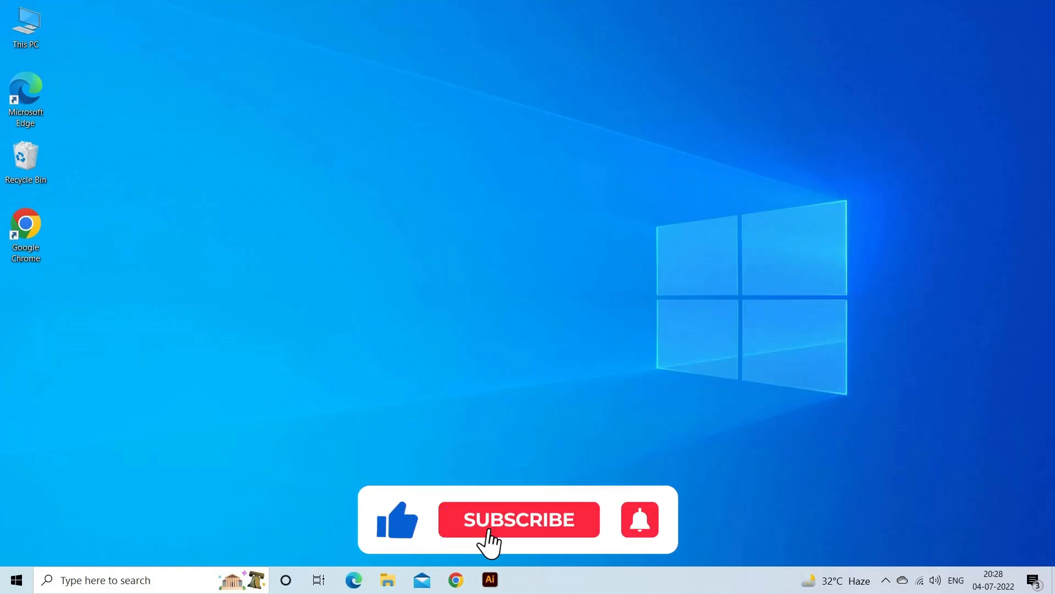
Dismiss the final How to Play message in Fall Guys with OK
left_click(518, 519)
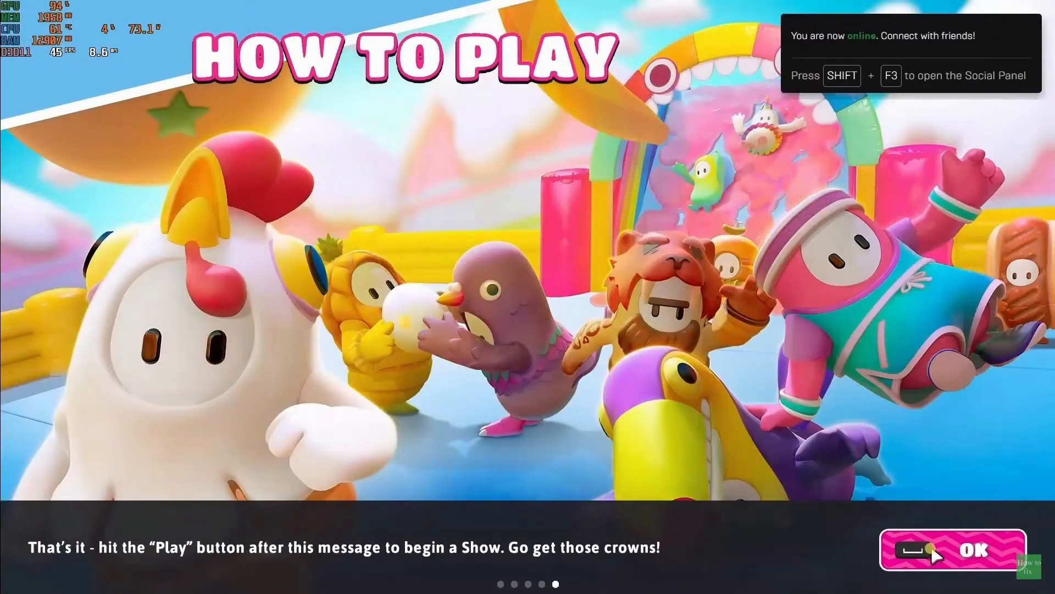
left_click(968, 549)
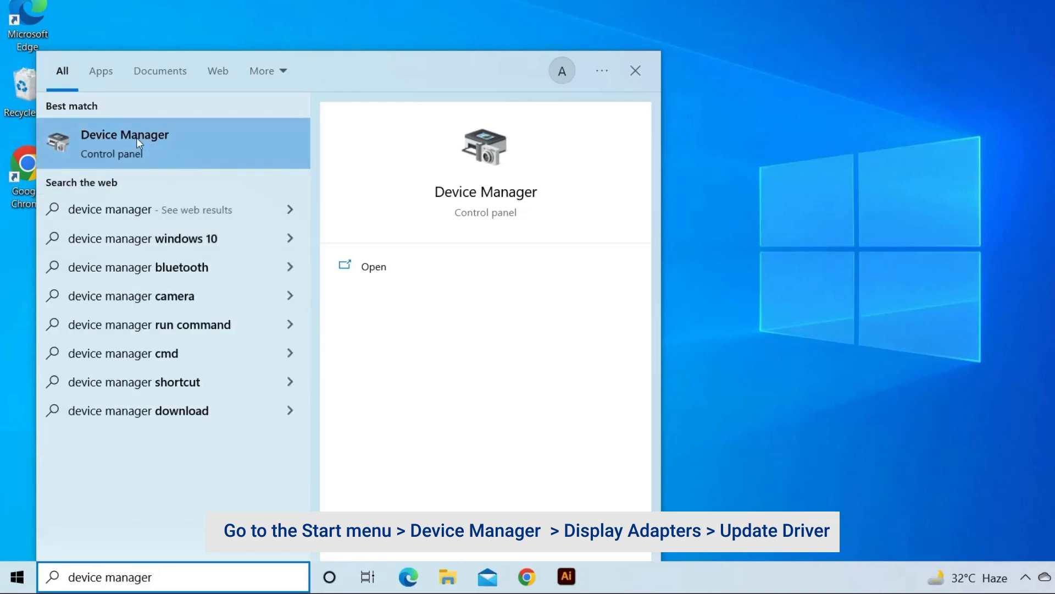
Run Update driver on the NVIDIA GeForce GT 710 with automatic driver search
left_click(125, 134)
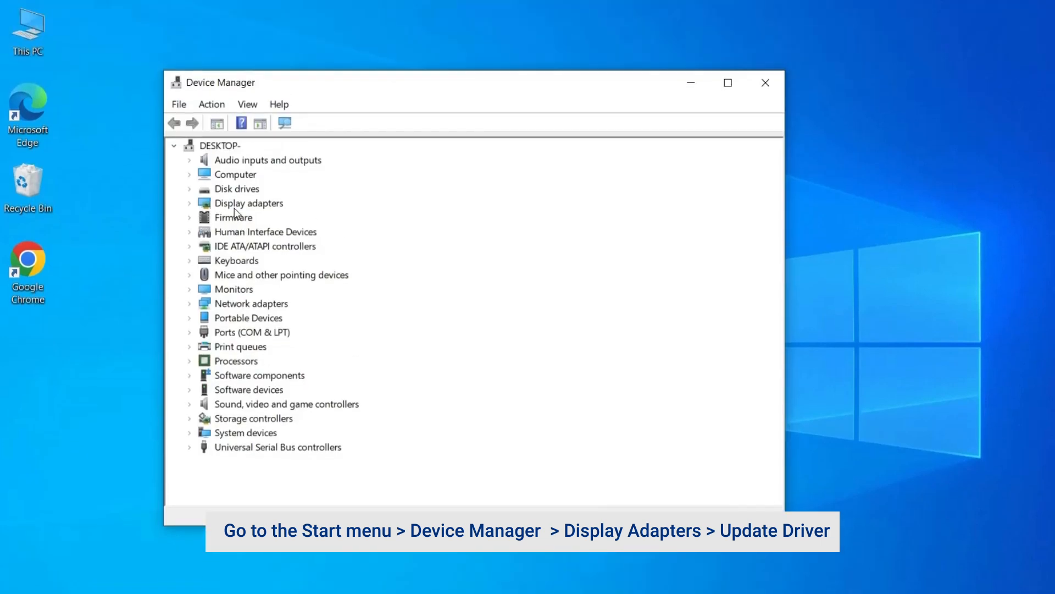
left_click(248, 203)
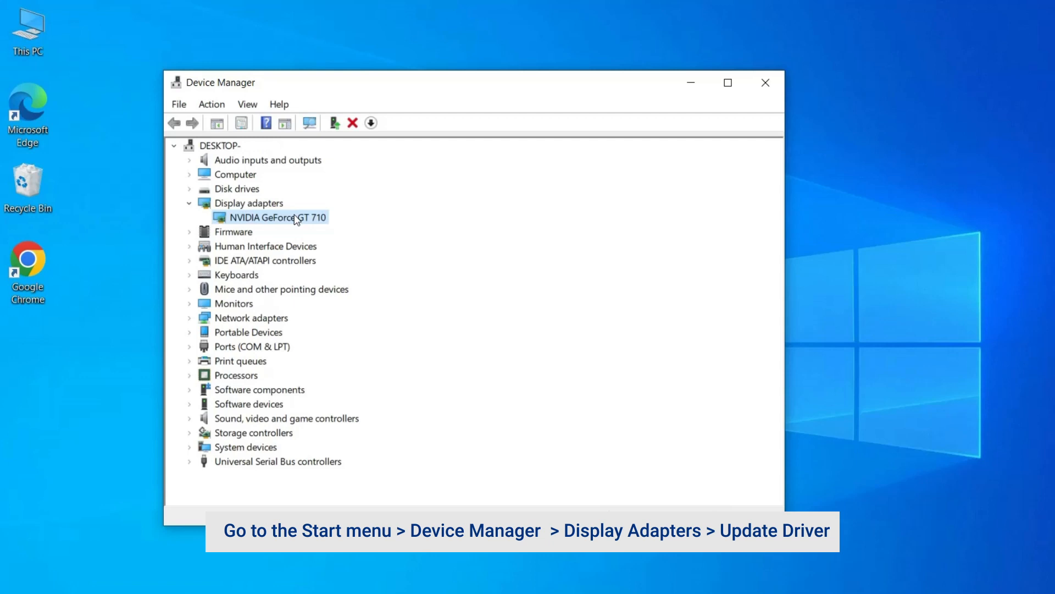
right_click(273, 216)
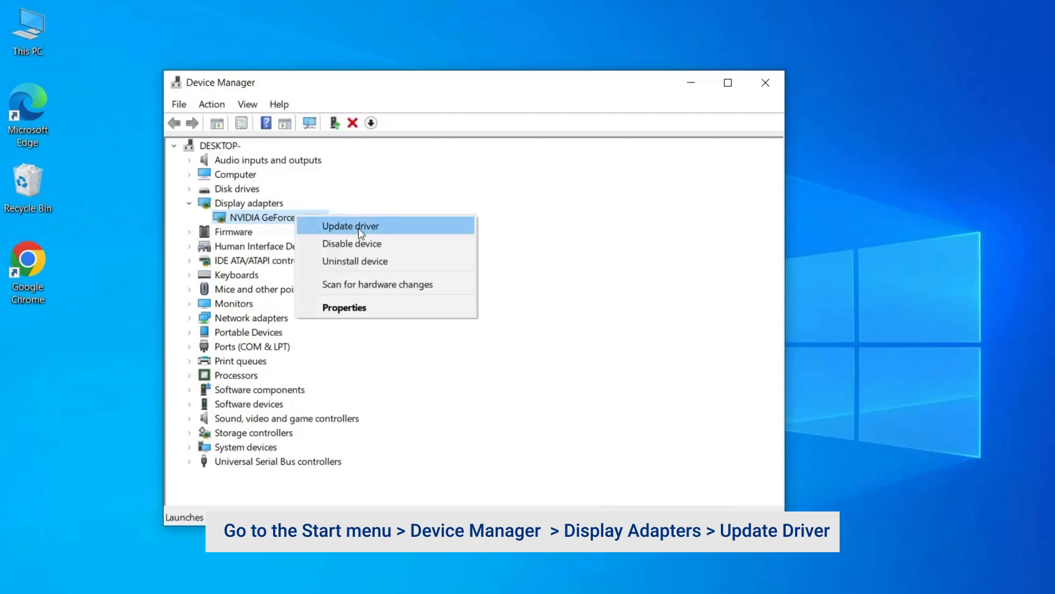
left_click(350, 225)
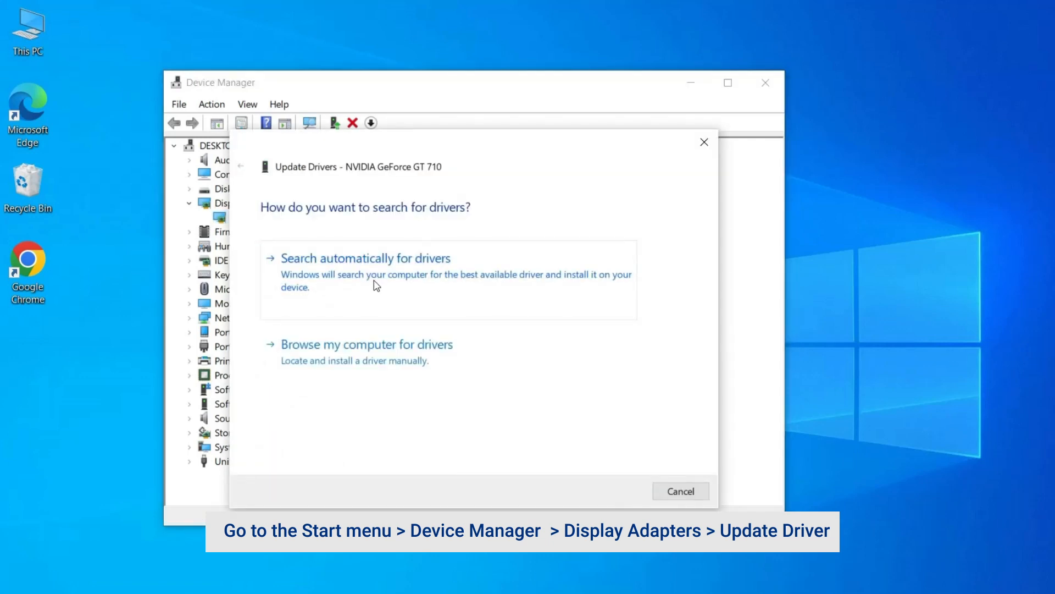
left_click(366, 258)
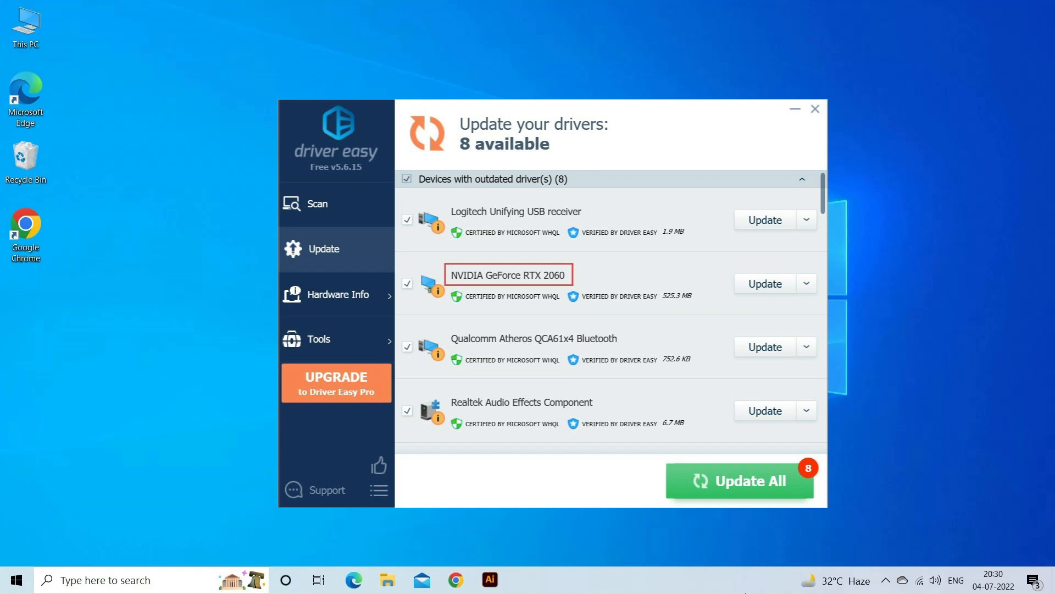
Update the NVIDIA GeForce RTX 2060 driver from Driver Easy's list
left_click(814, 108)
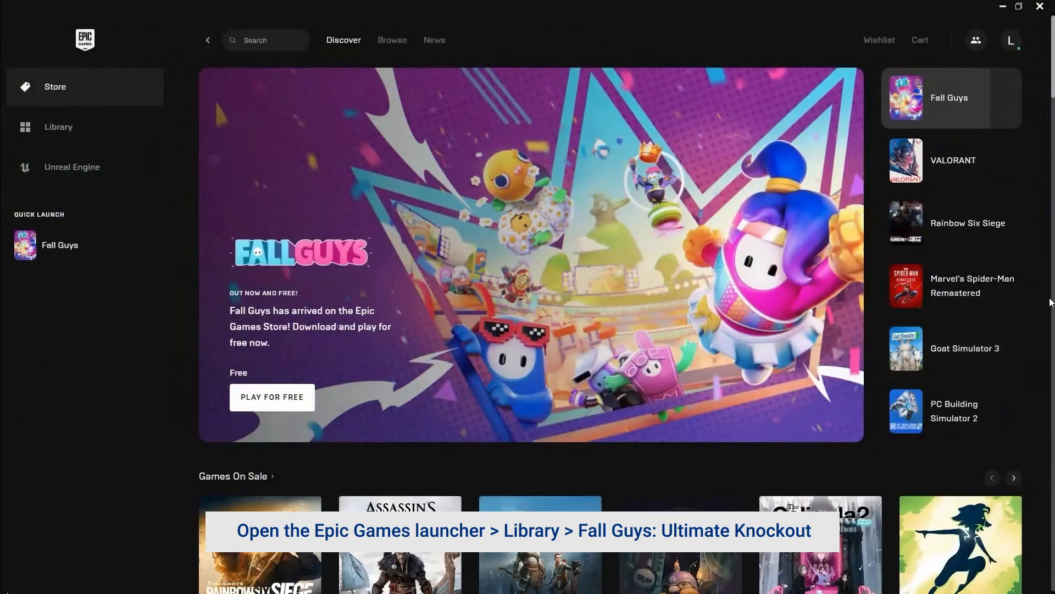
Run Verify on Fall Guys from its Library options menu
left_click(58, 127)
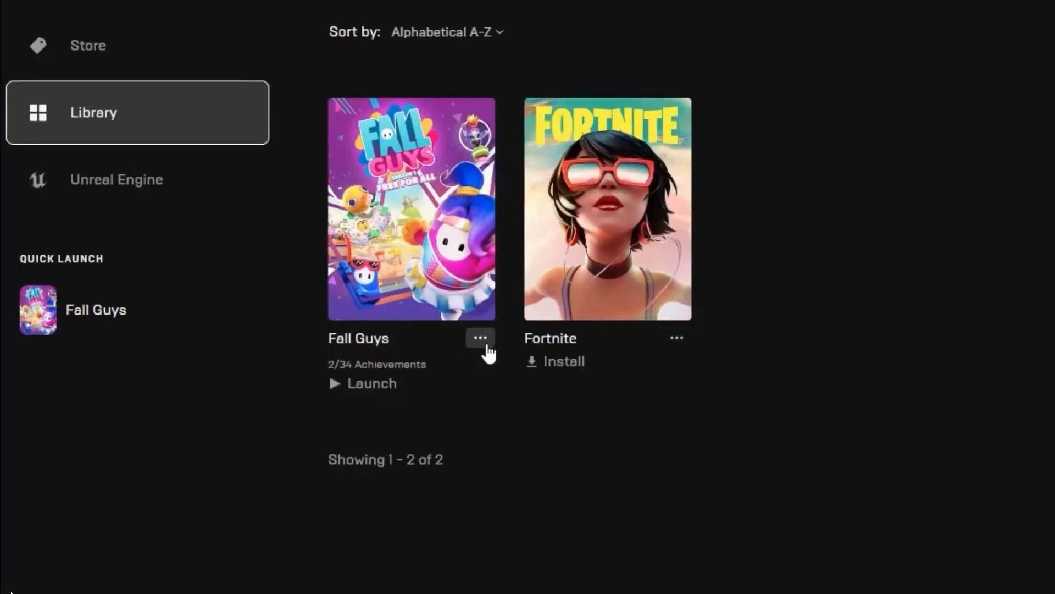
left_click(480, 337)
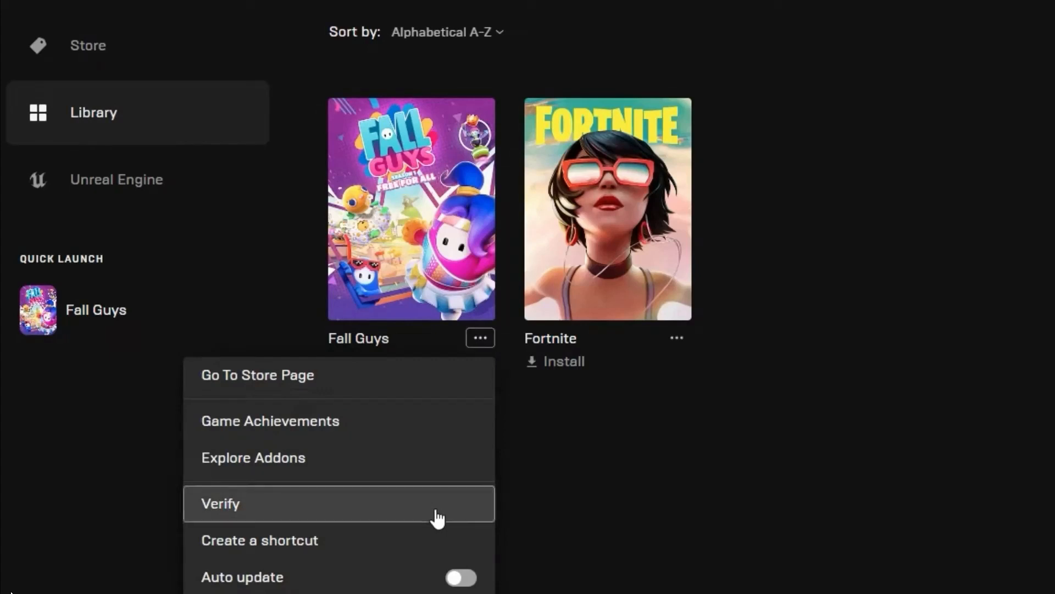
left_click(219, 503)
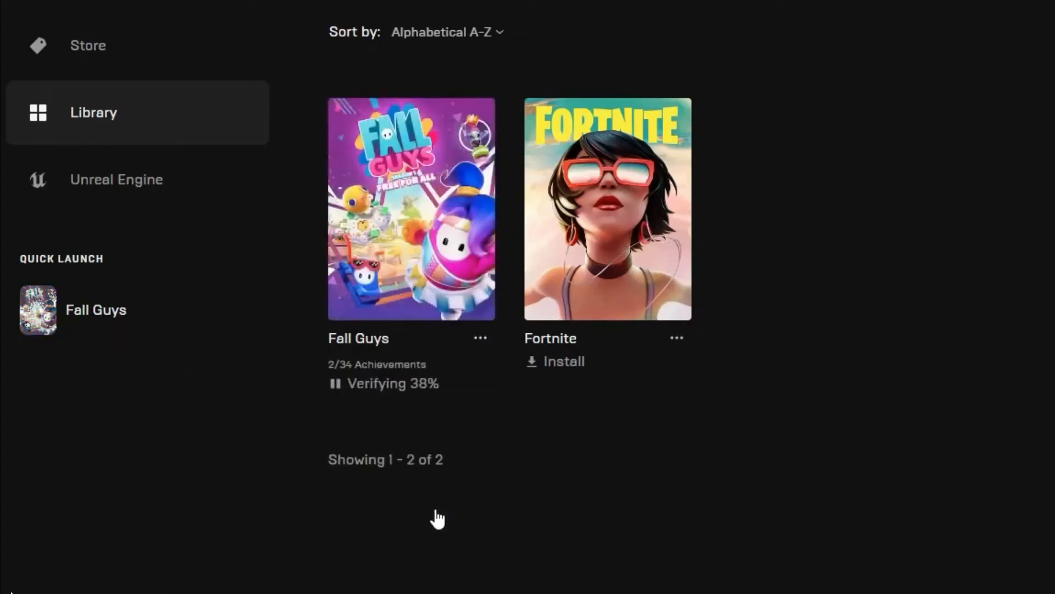
mouse_move(410, 495)
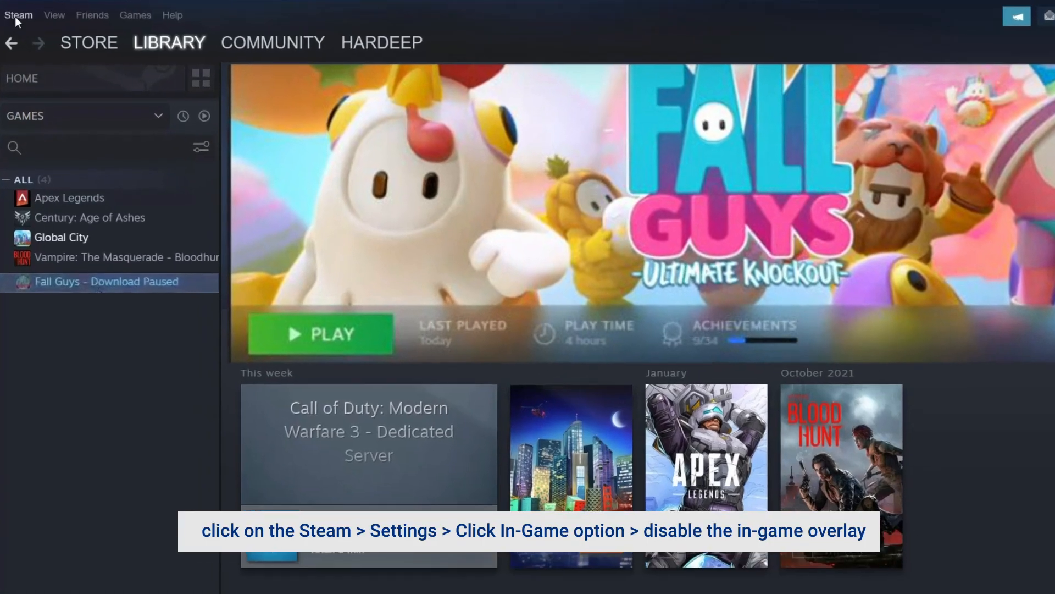
Uncheck 'Enable the Steam Overlay while in-game' in Steam In-Game settings and save
left_click(18, 15)
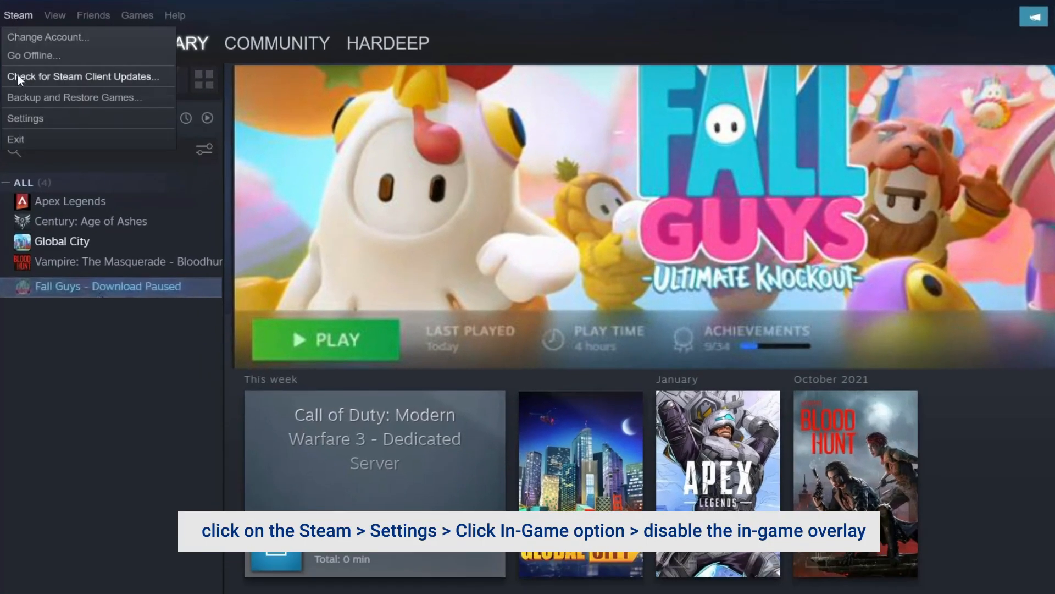
left_click(26, 118)
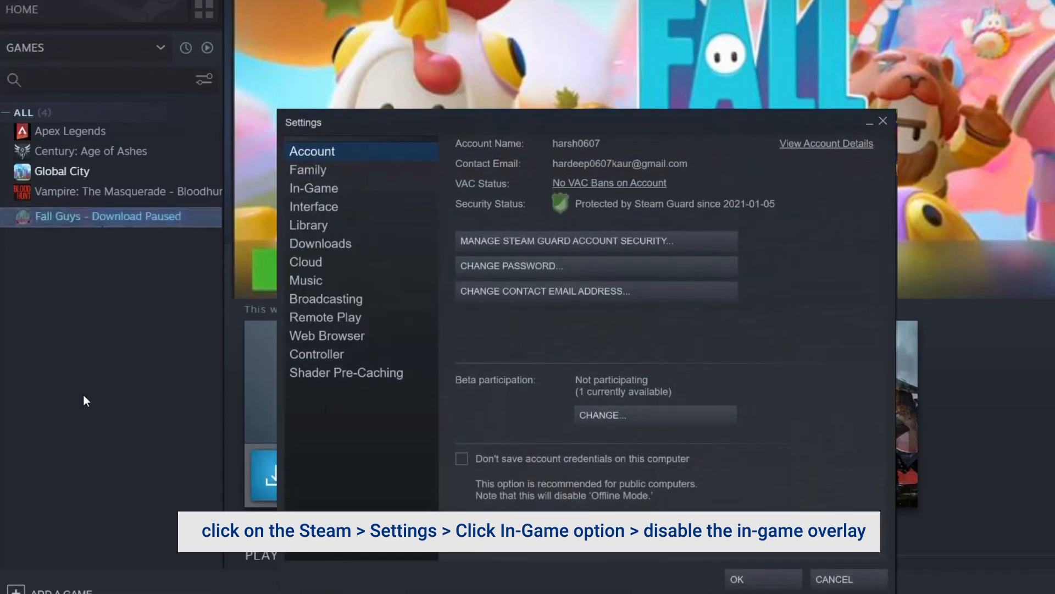
left_click(314, 188)
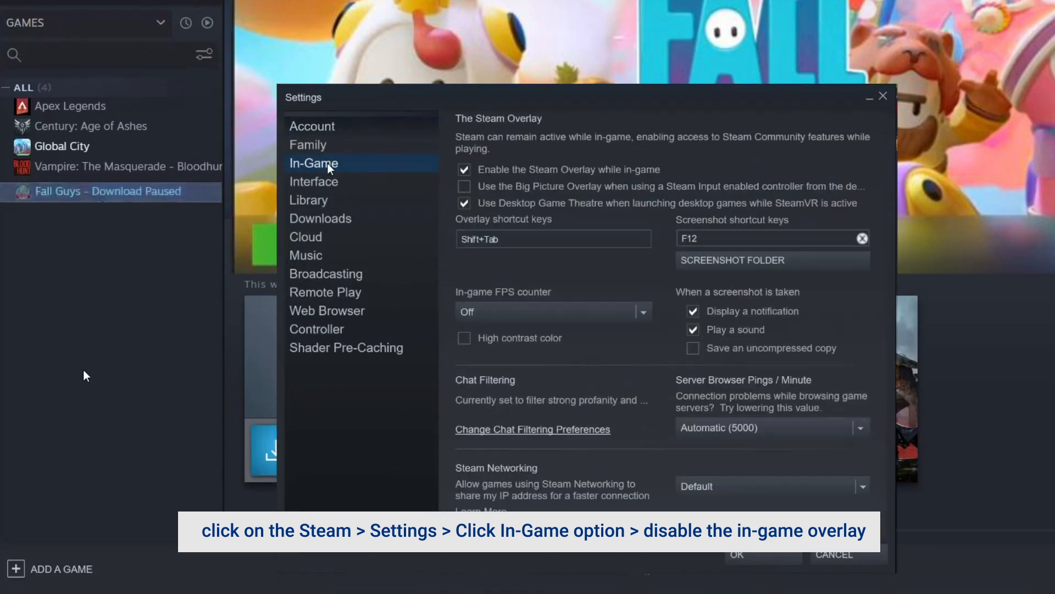
left_click(464, 169)
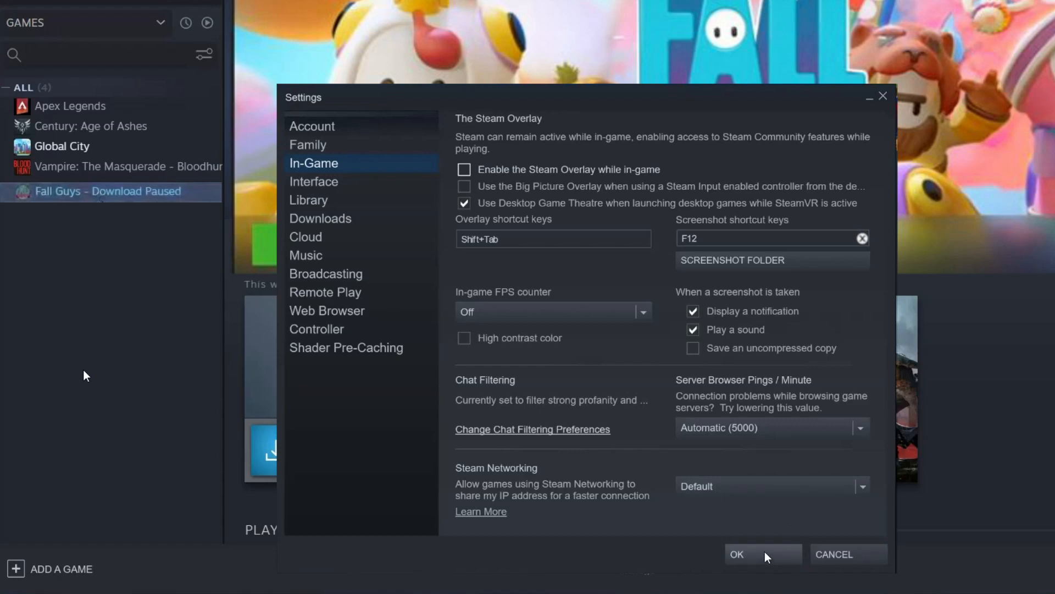
left_click(737, 554)
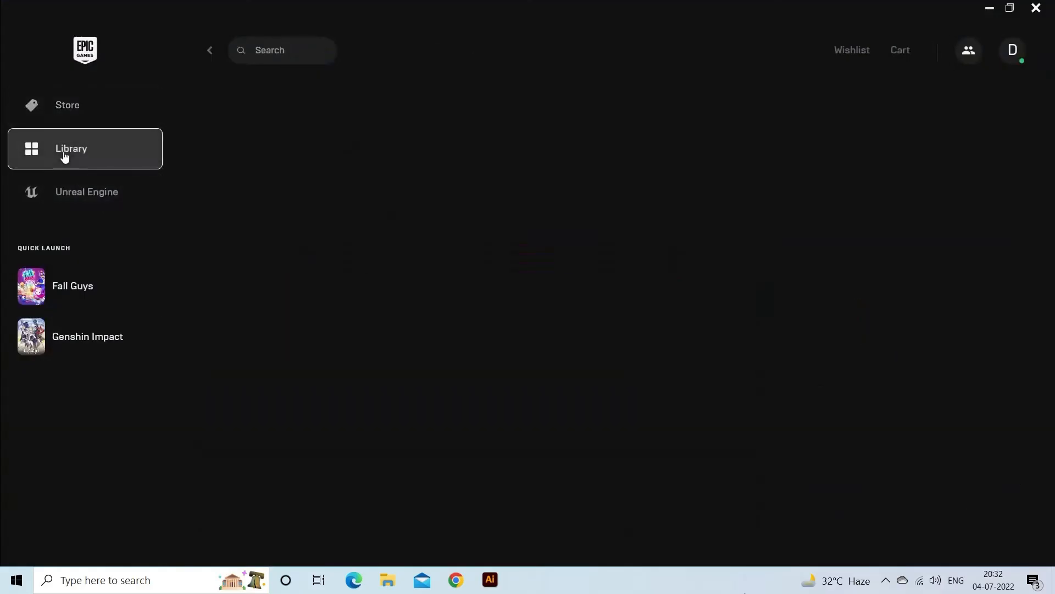
Uninstall Fall Guys from its Library options menu
left_click(71, 148)
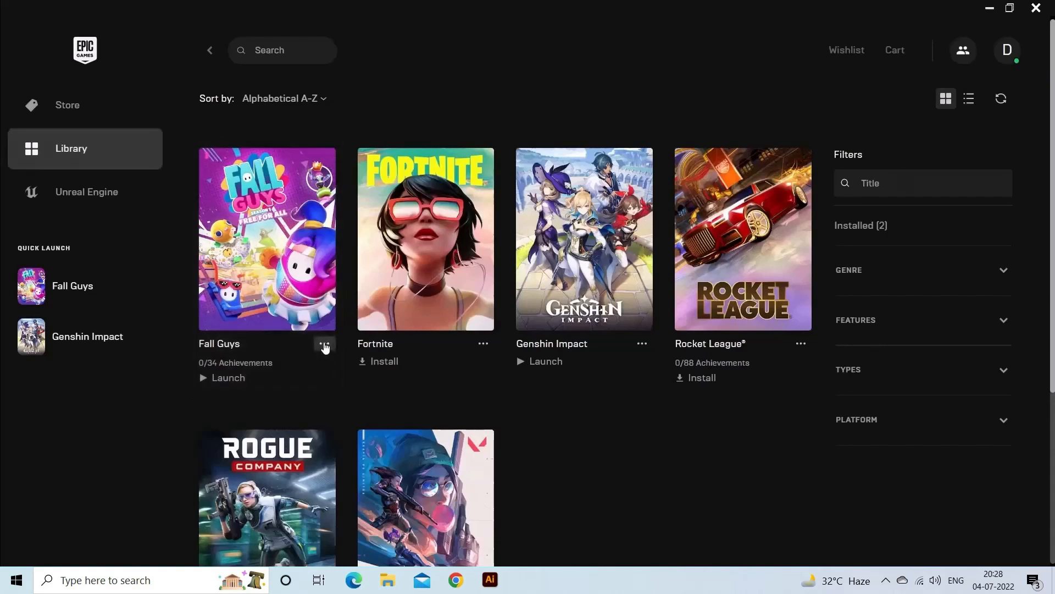
left_click(324, 343)
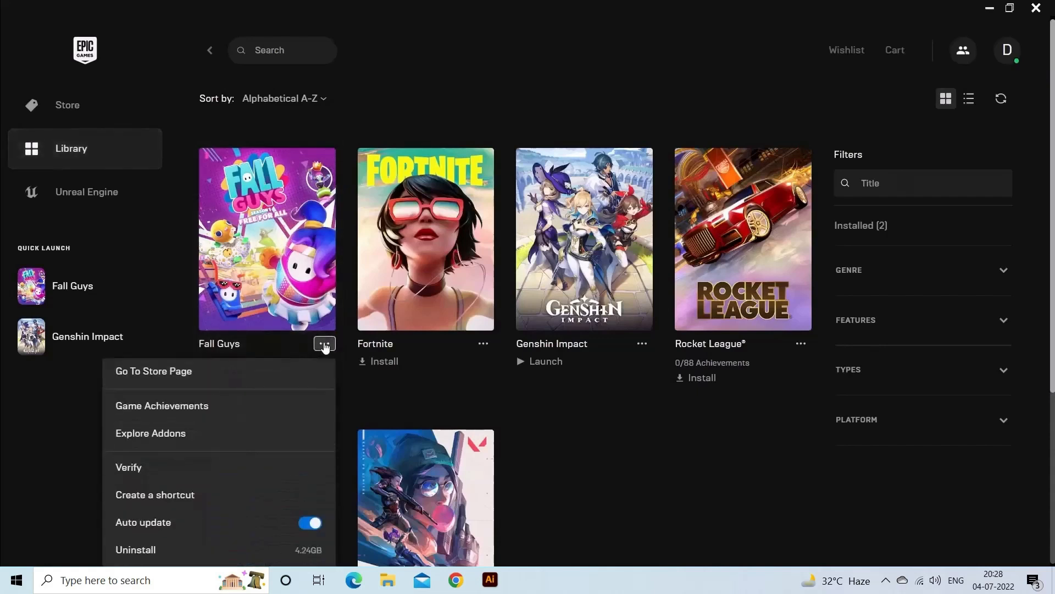
mouse_move(134, 550)
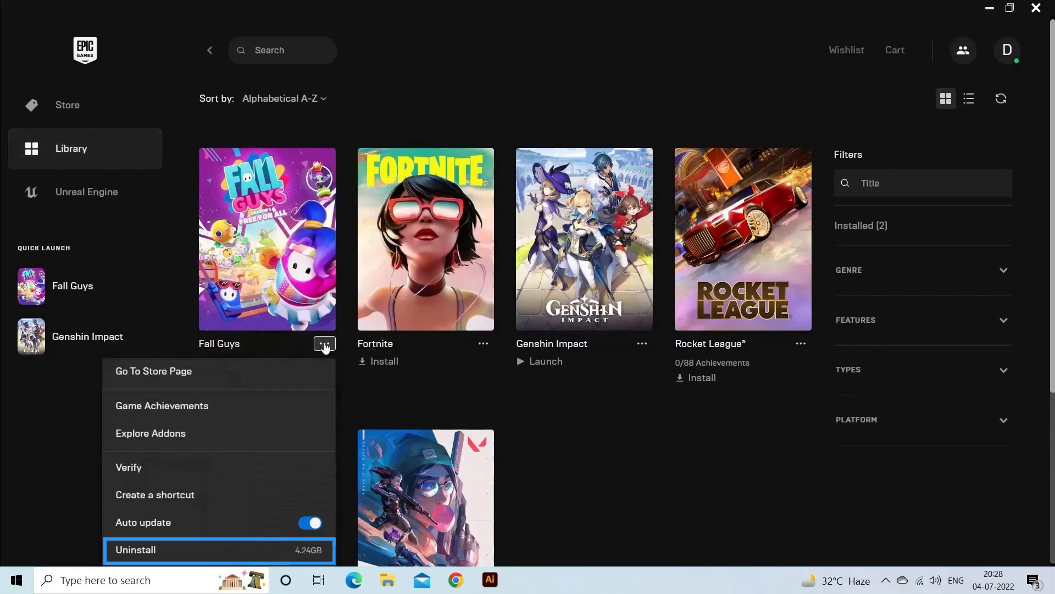
left_click(136, 550)
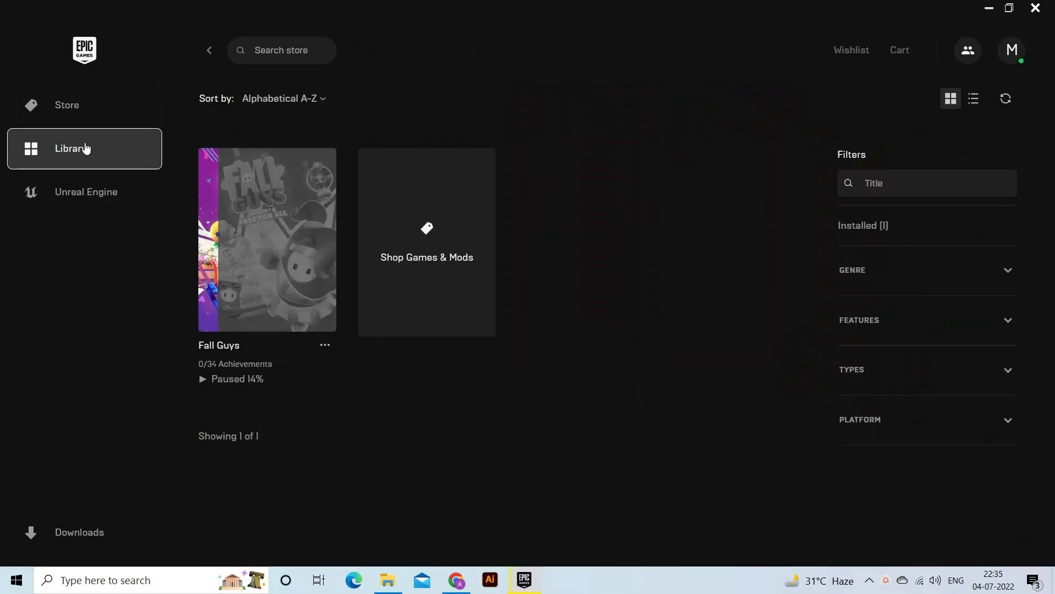